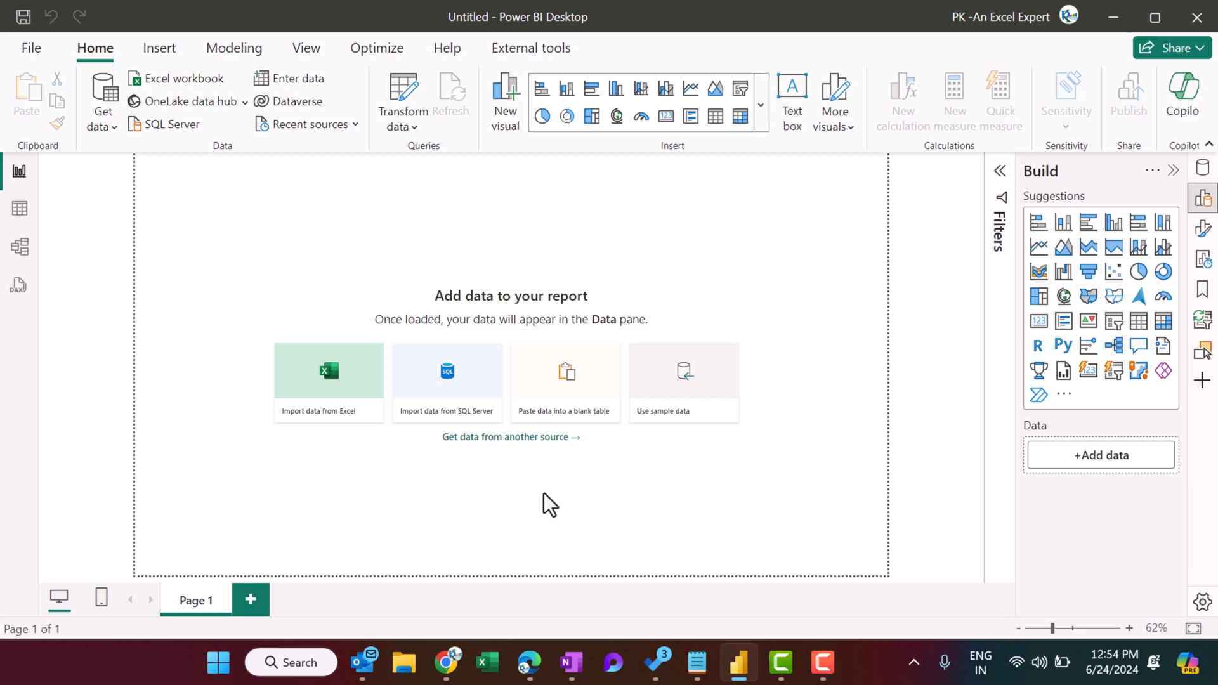
mouse_move(459, 272)
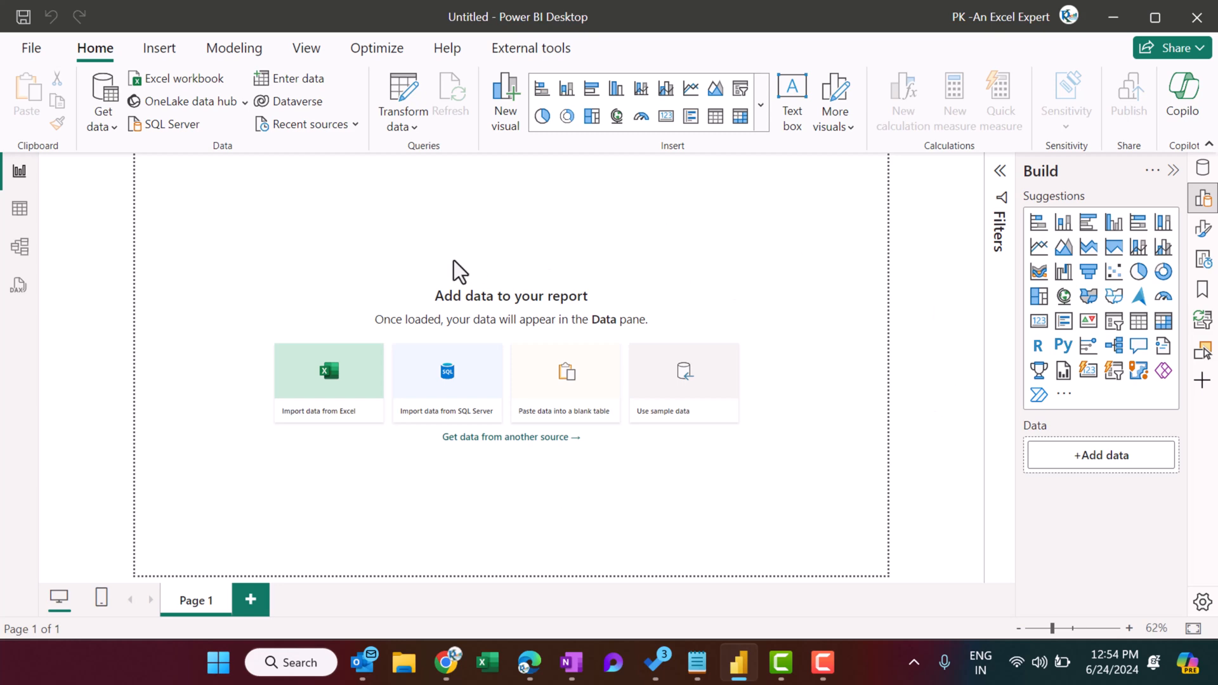
mouse_move(116, 136)
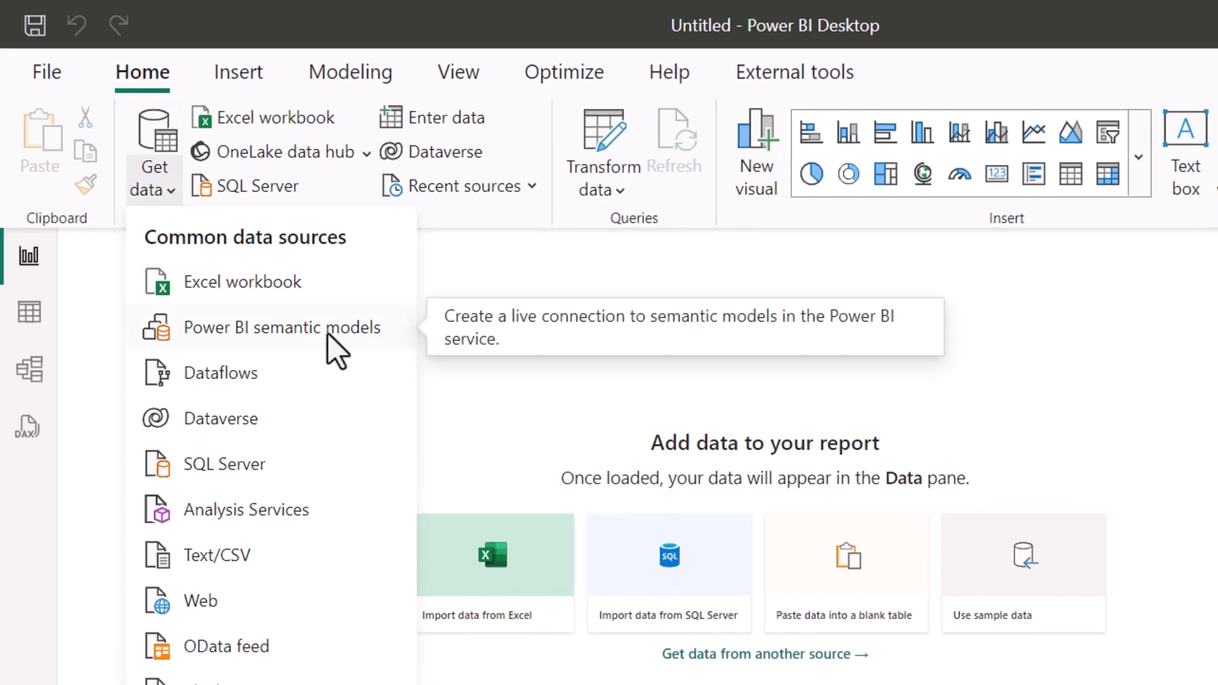
Choose the Power BI semantic models source to list published models for a live connection
left_click(598, 379)
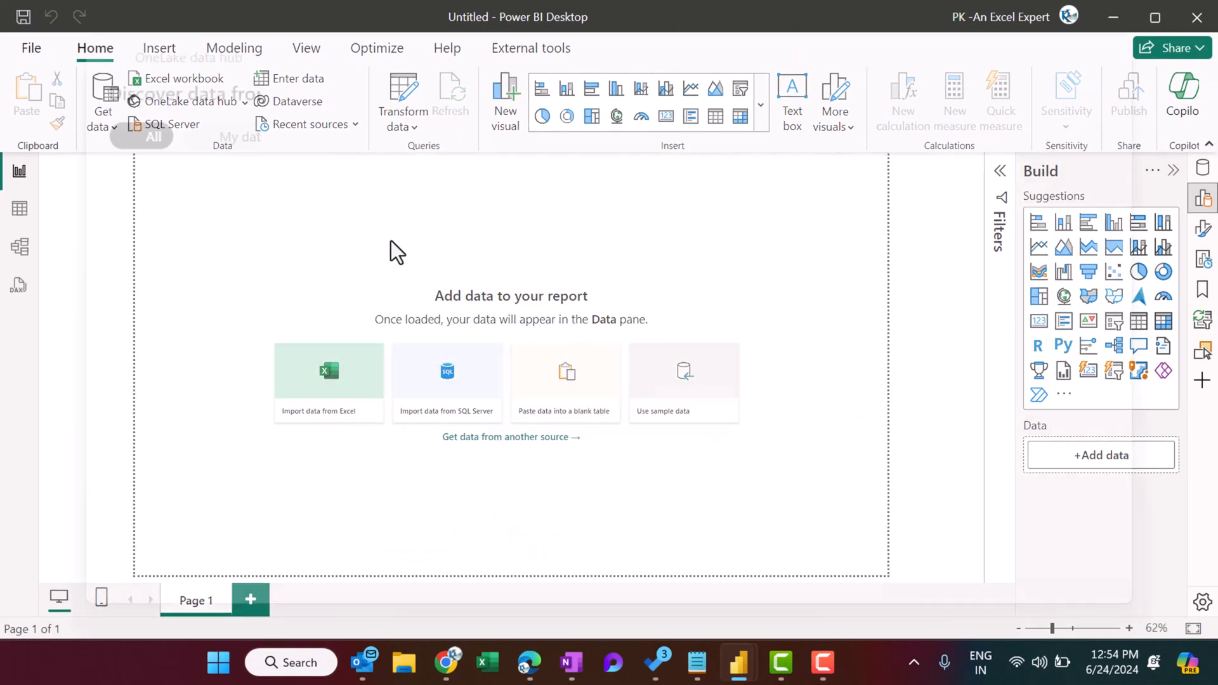
Find Comparative Analysis Dashboard in the data hub list and connect the report live to it
left_click(193, 101)
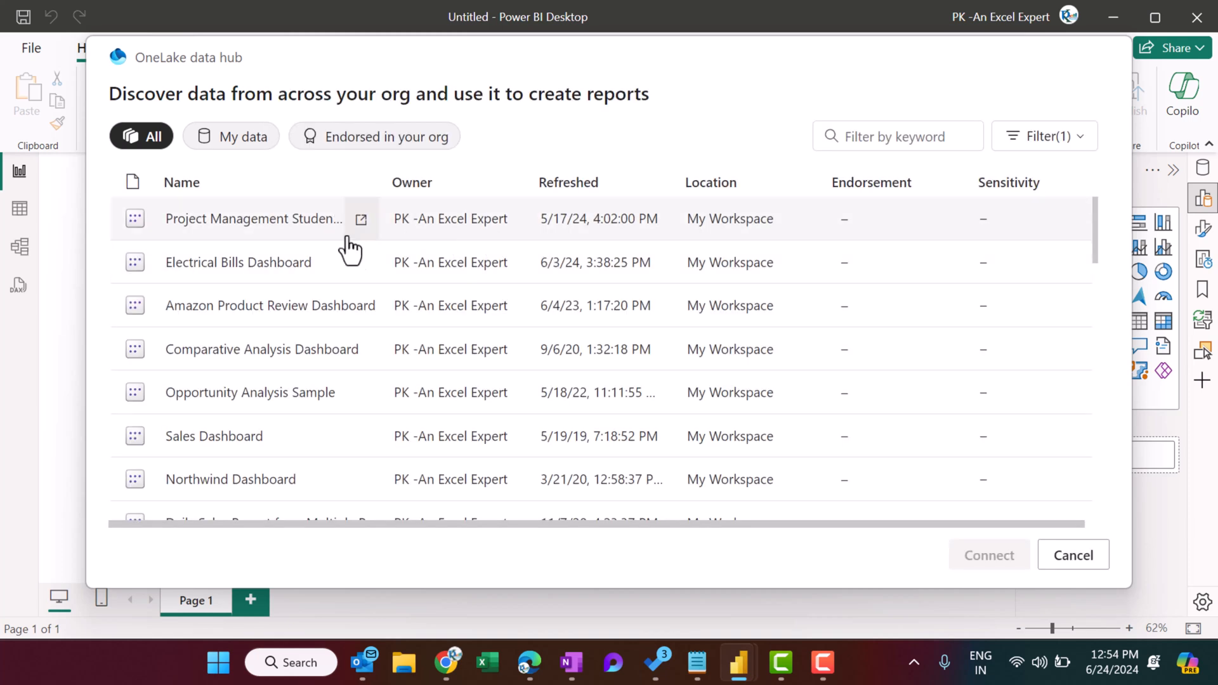
scroll("down", 3)
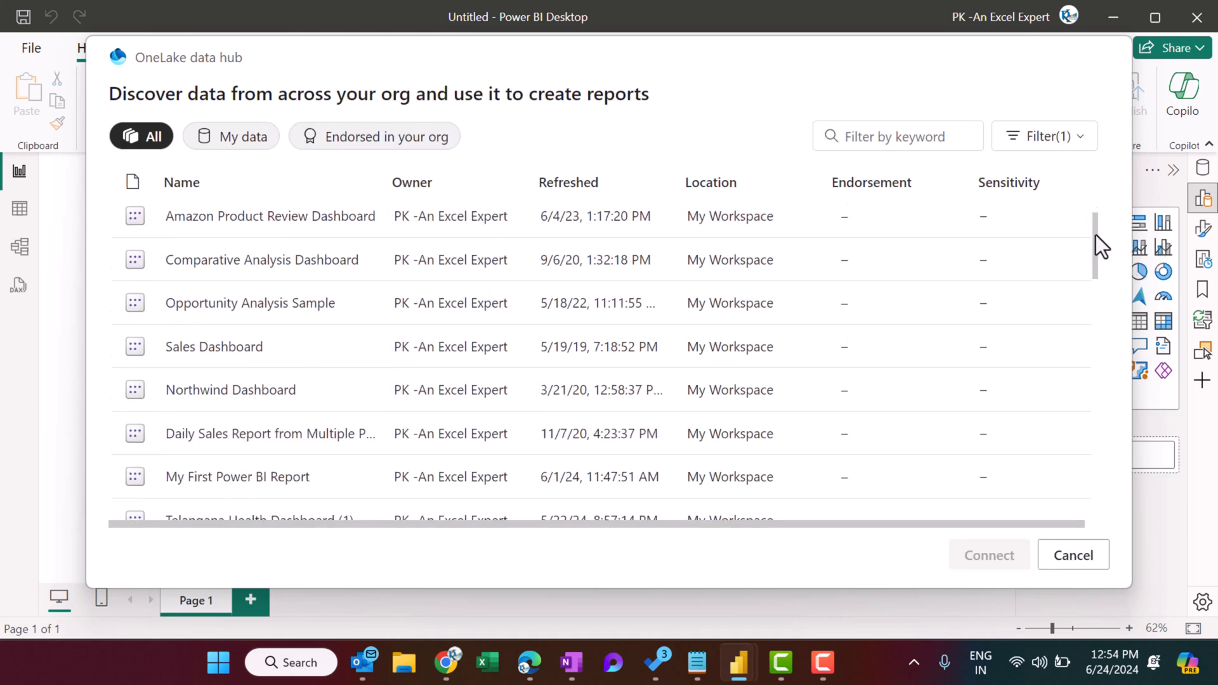
scroll("down", 3)
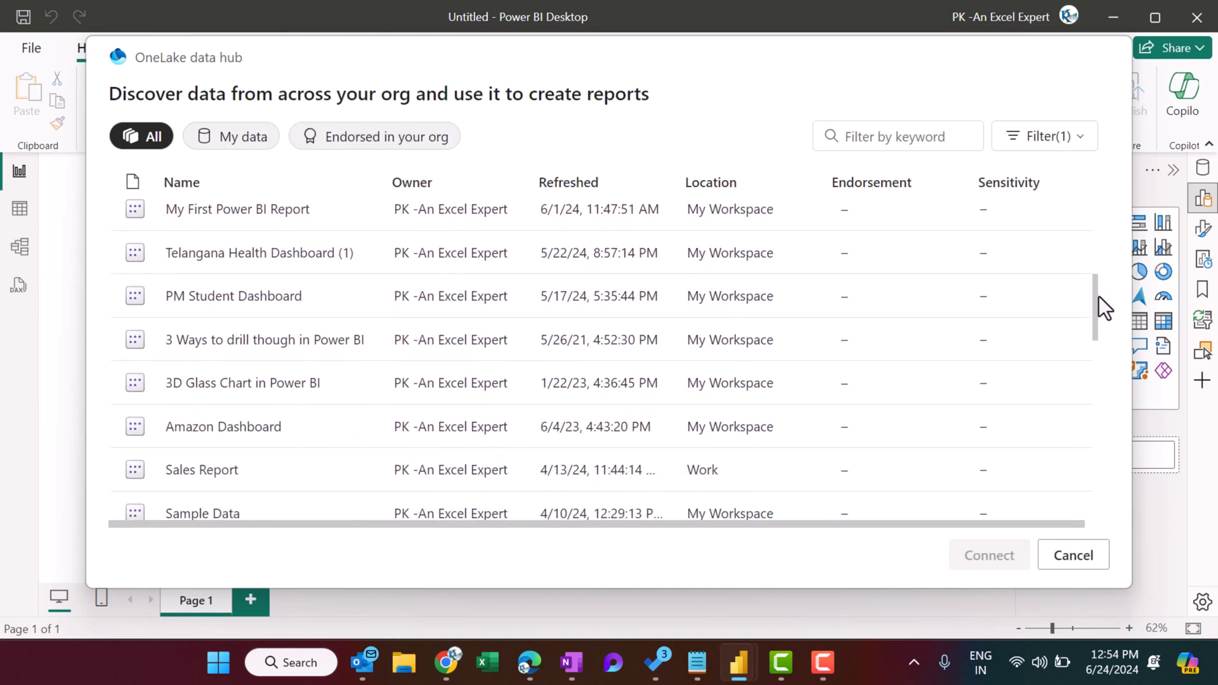
scroll("down", 3)
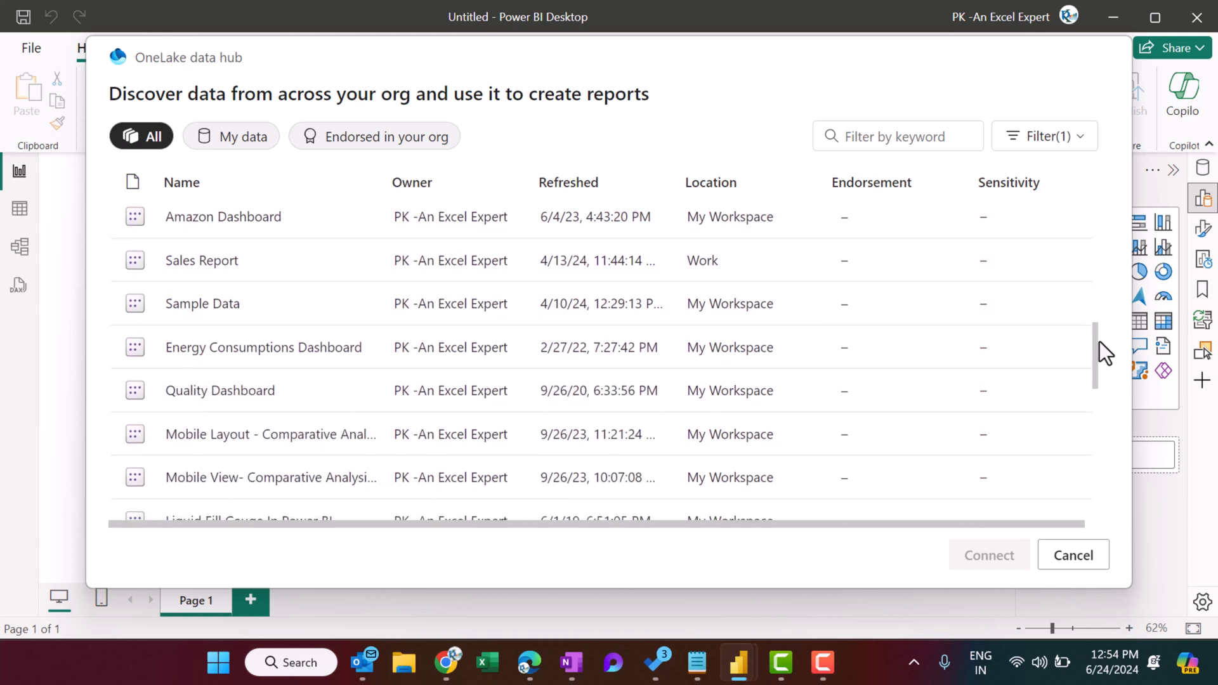
scroll("down", 3)
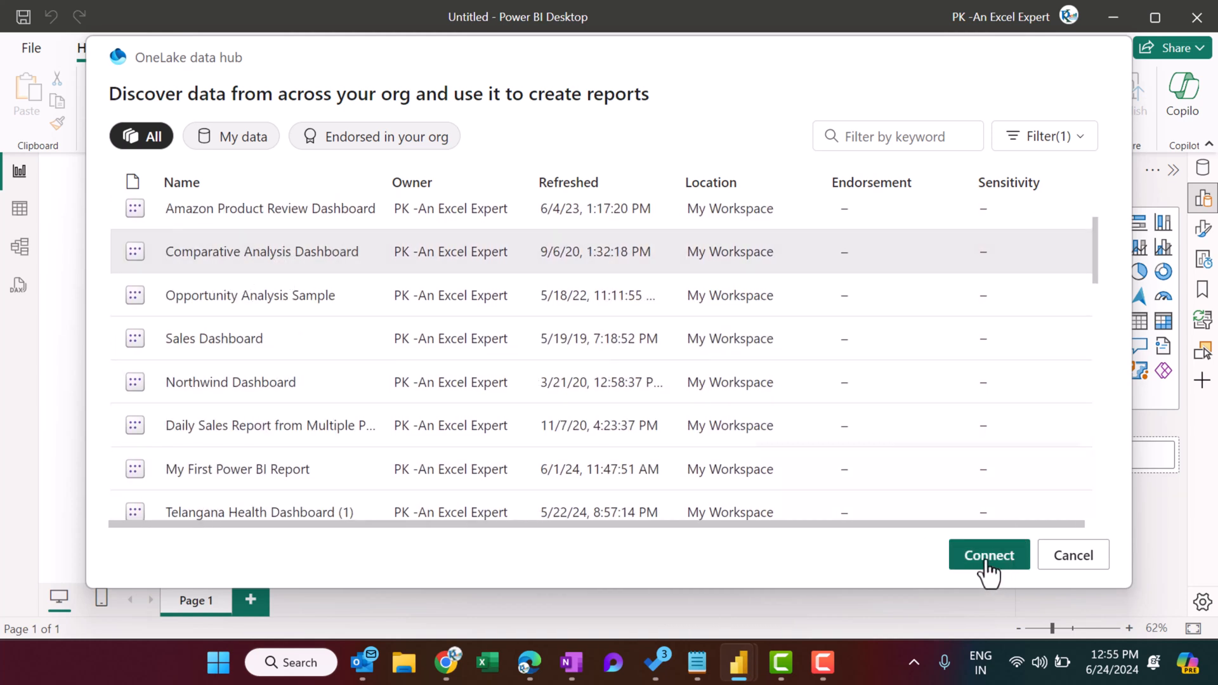
left_click(1073, 554)
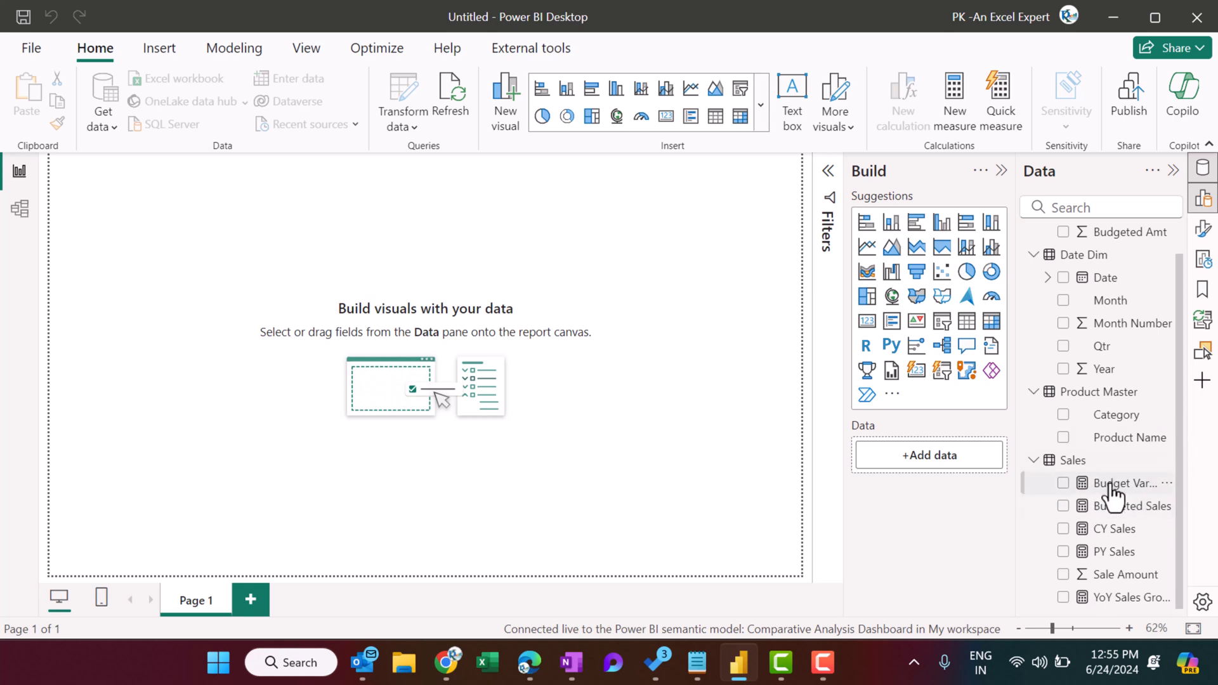
Inspect the Sales table's Budget Variance % and CY Sales measures in Measure tools
left_click(1132, 484)
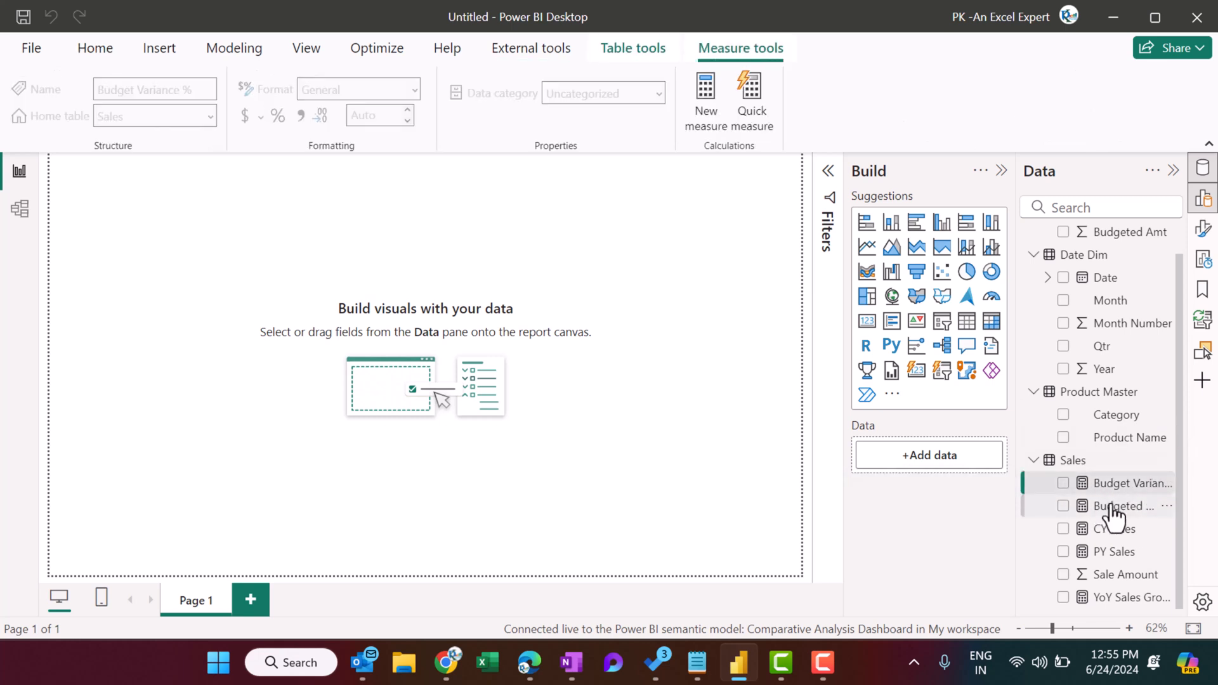
left_click(1120, 527)
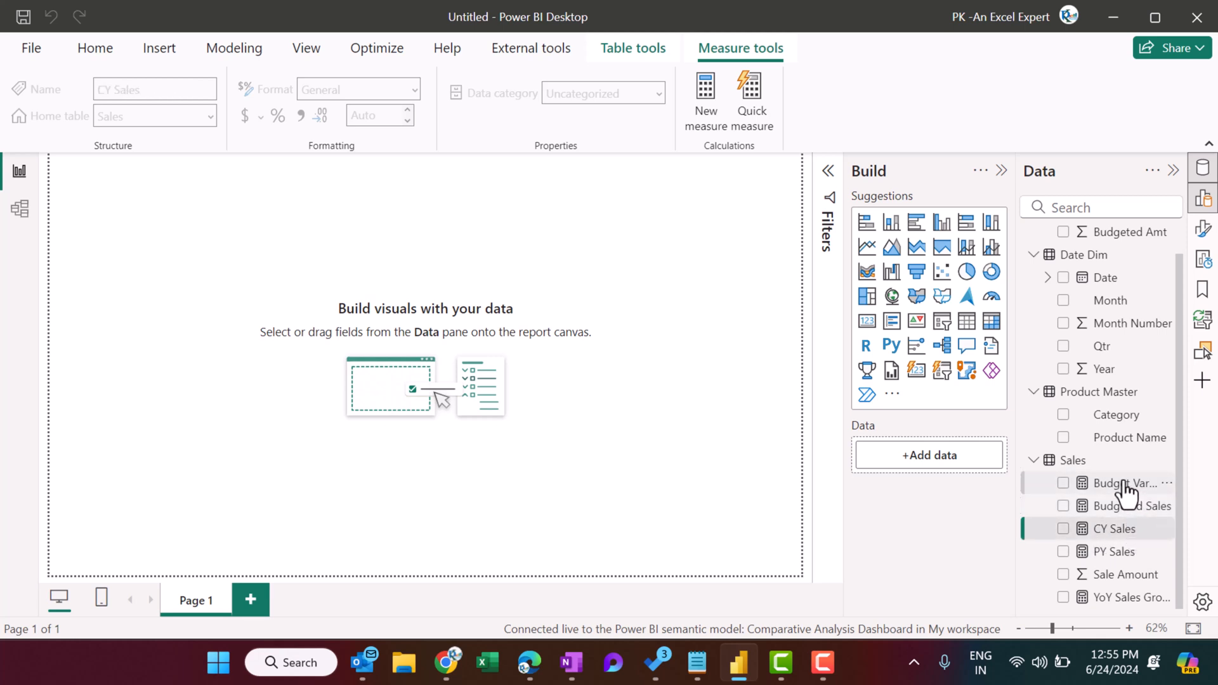
left_click(1130, 482)
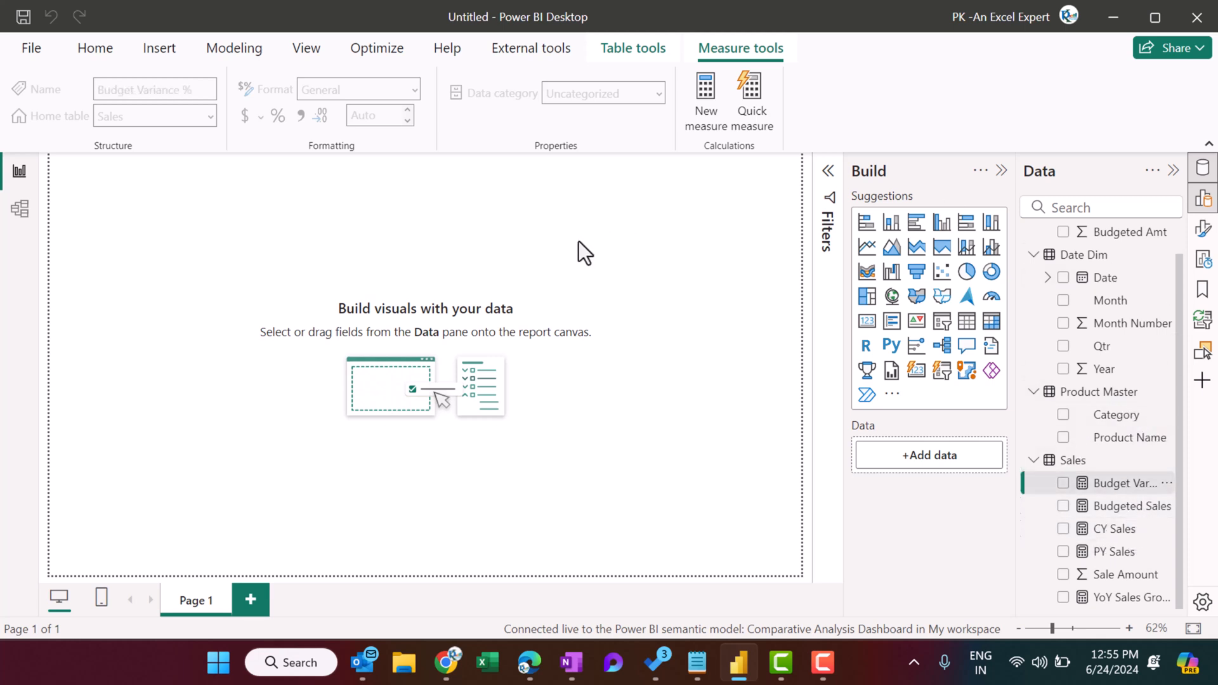
mouse_move(19, 208)
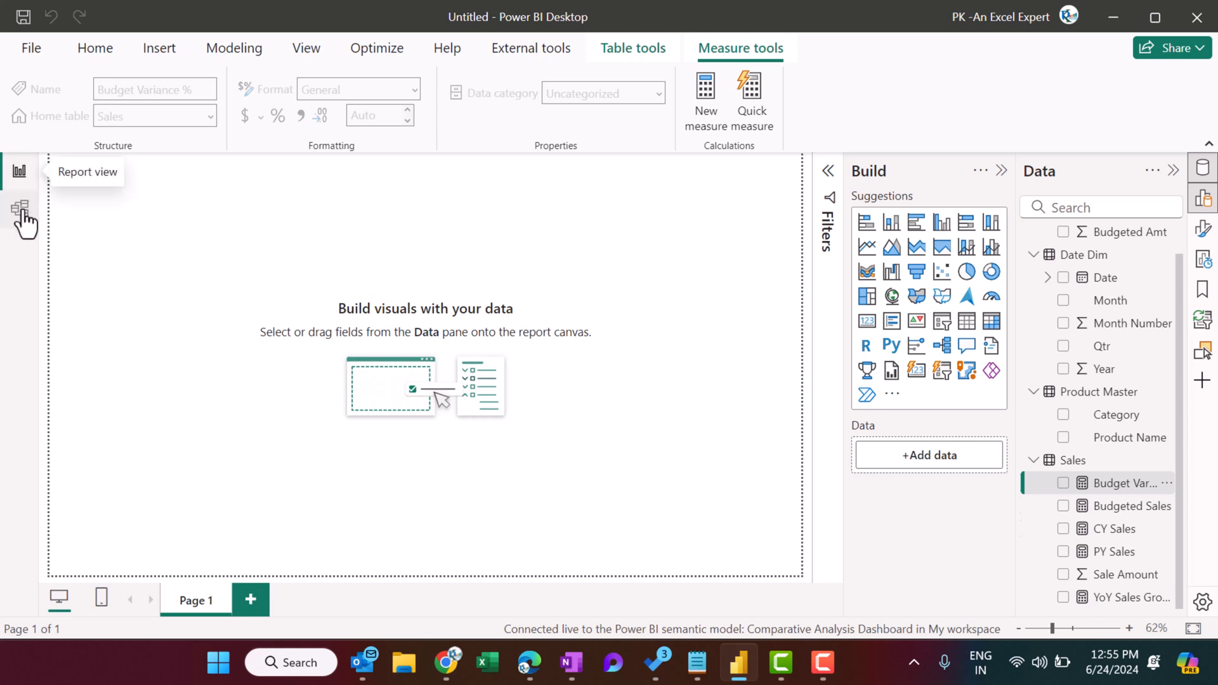
mouse_move(19, 213)
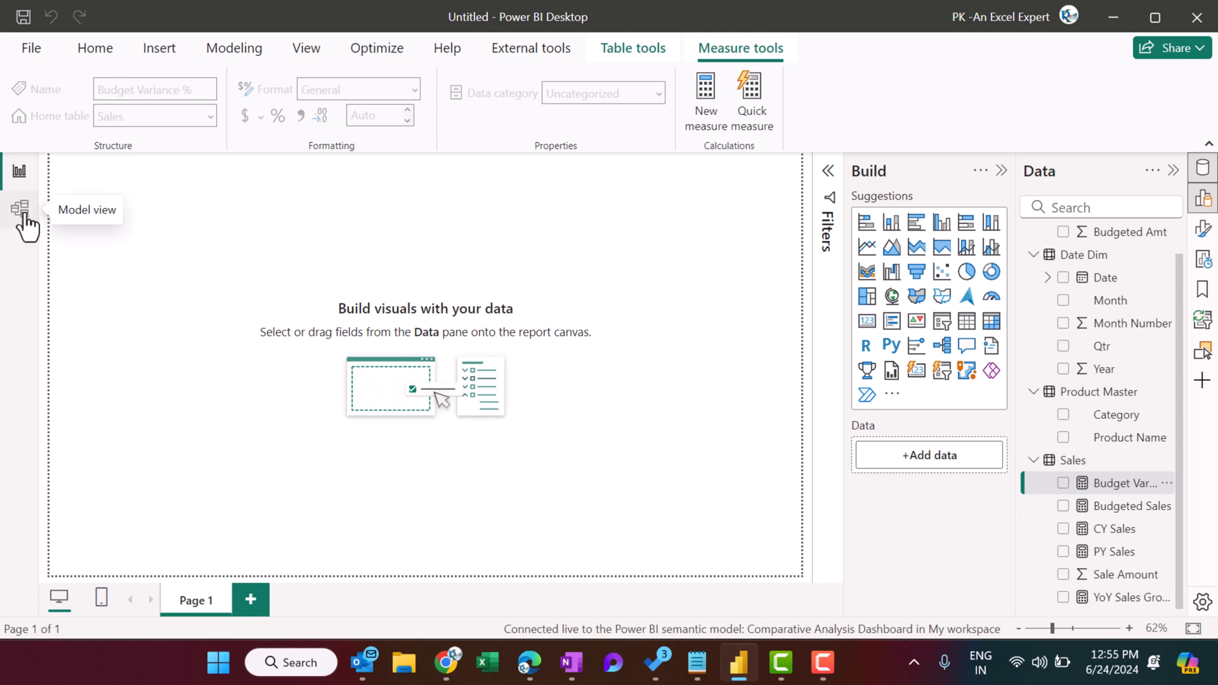
View the model diagram linking Sales to Date Dim, Product Master and Budget
left_click(19, 208)
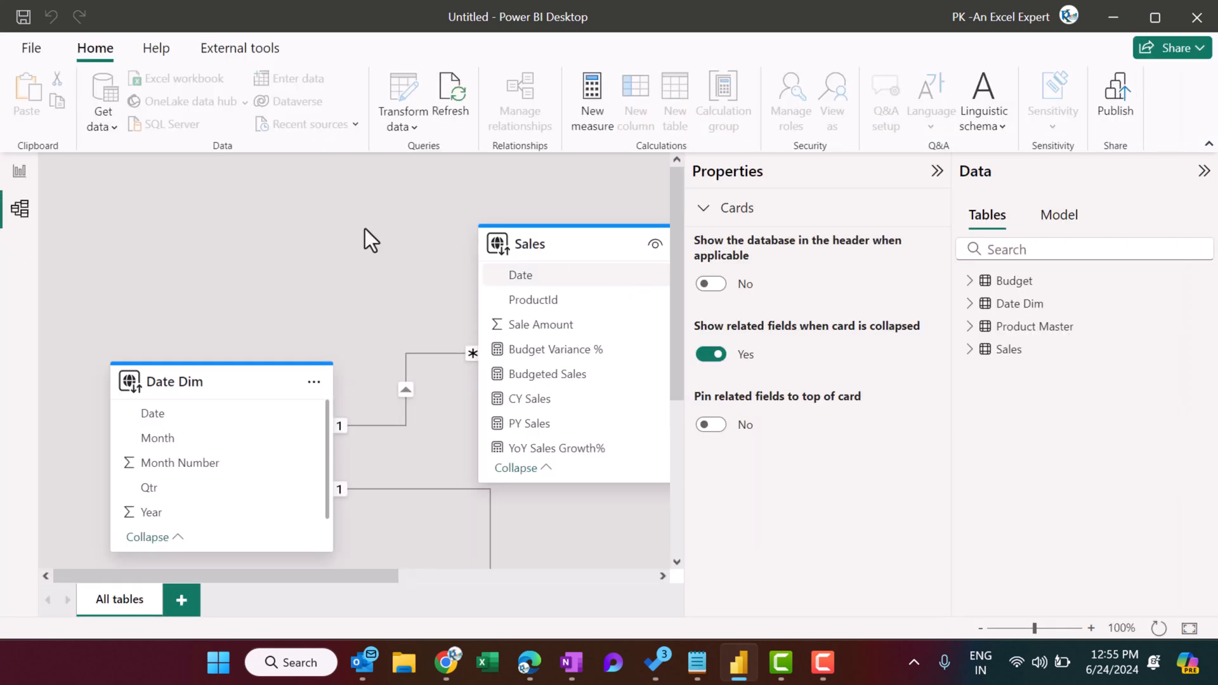
left_click(937, 171)
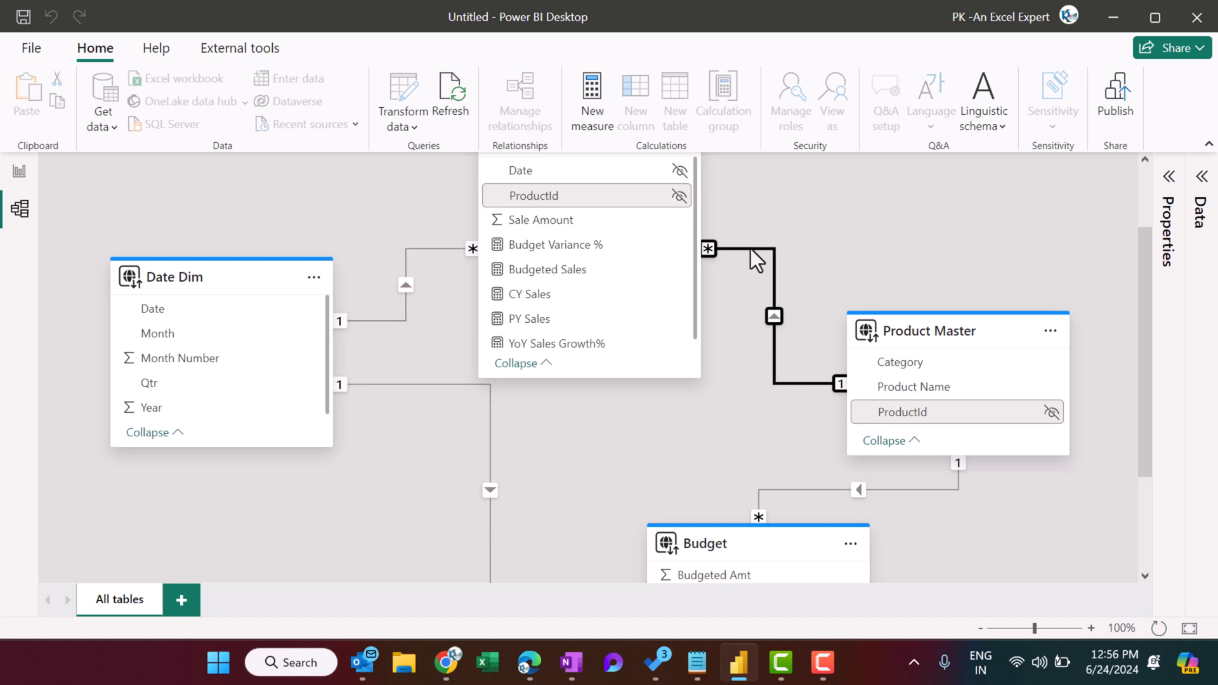
mouse_move(754, 260)
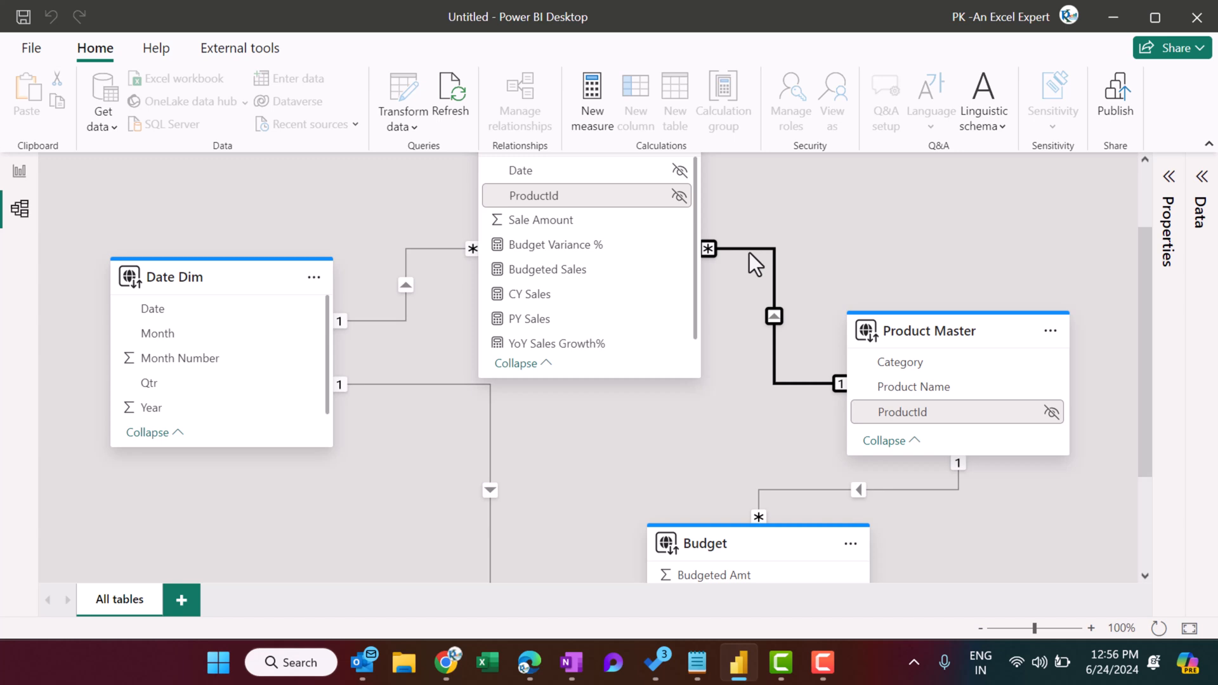
mouse_move(853, 201)
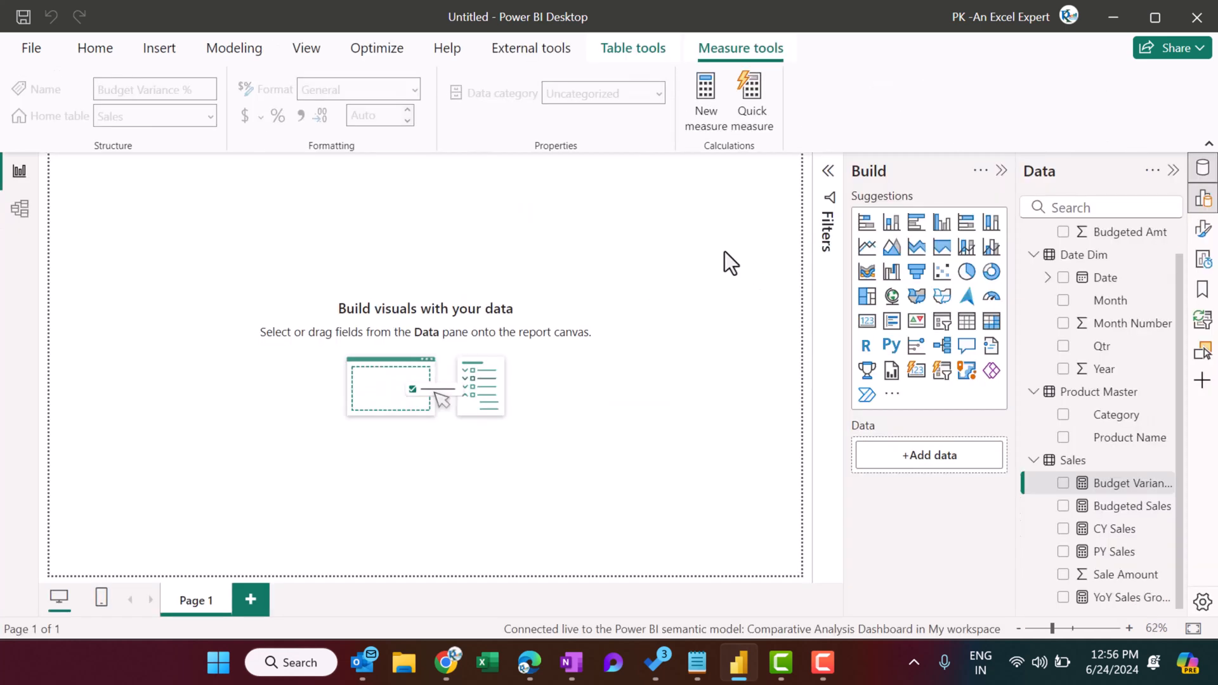
Define the measure New Sales Amount = SUM(Sales[Sale Amount]) from the Home ribbon
left_click(95, 48)
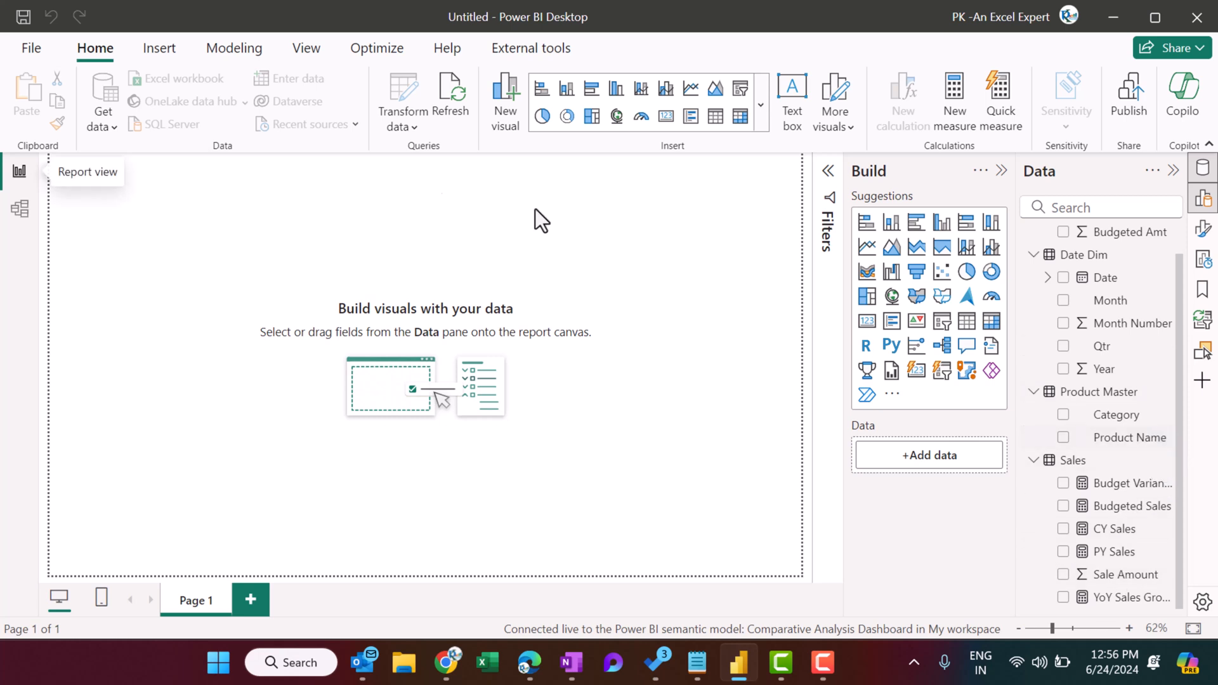
mouse_move(969, 113)
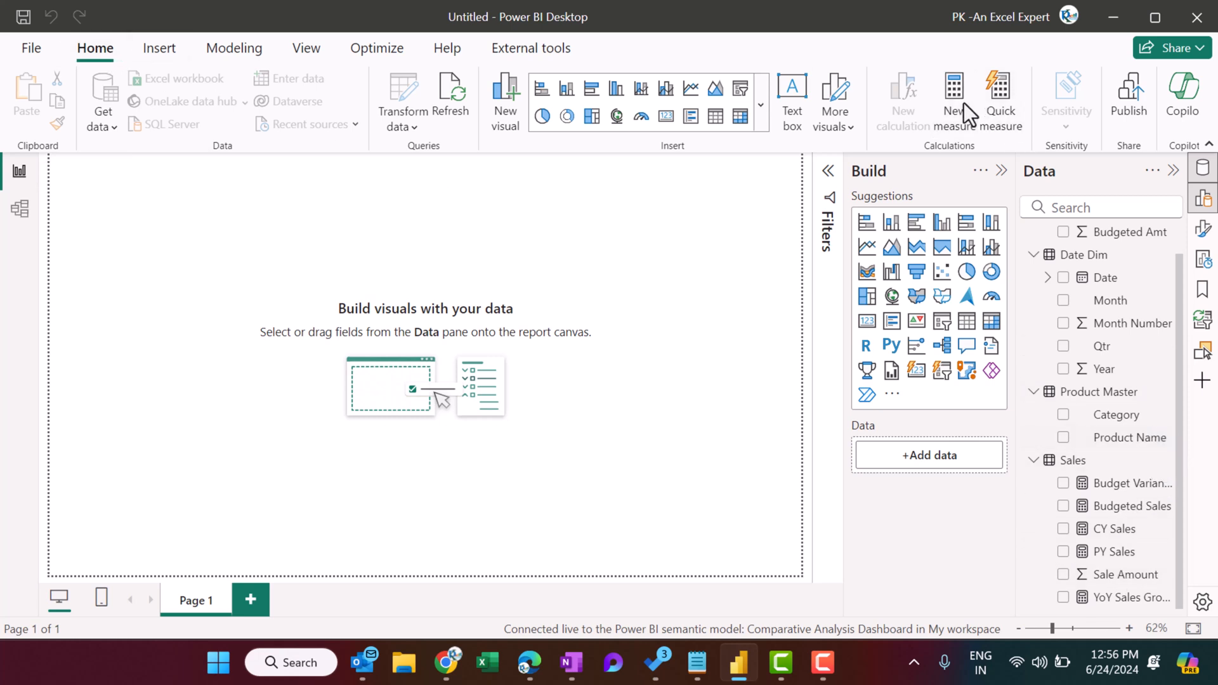
mouse_move(864, 250)
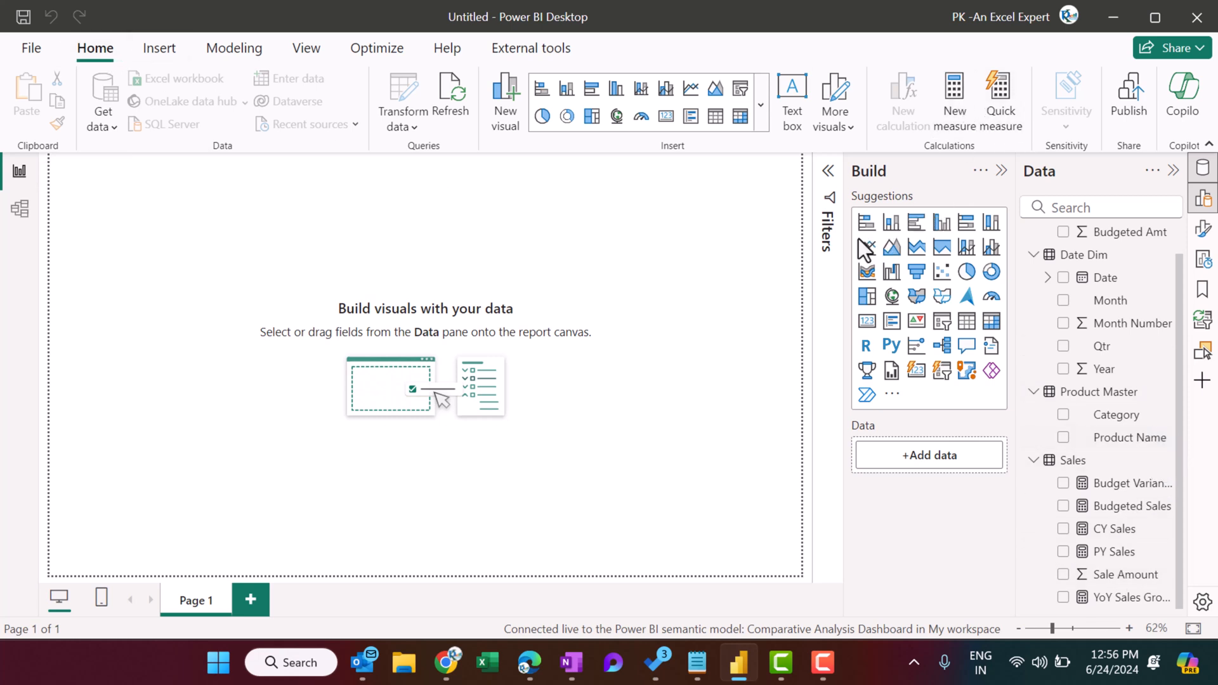
left_click(901, 101)
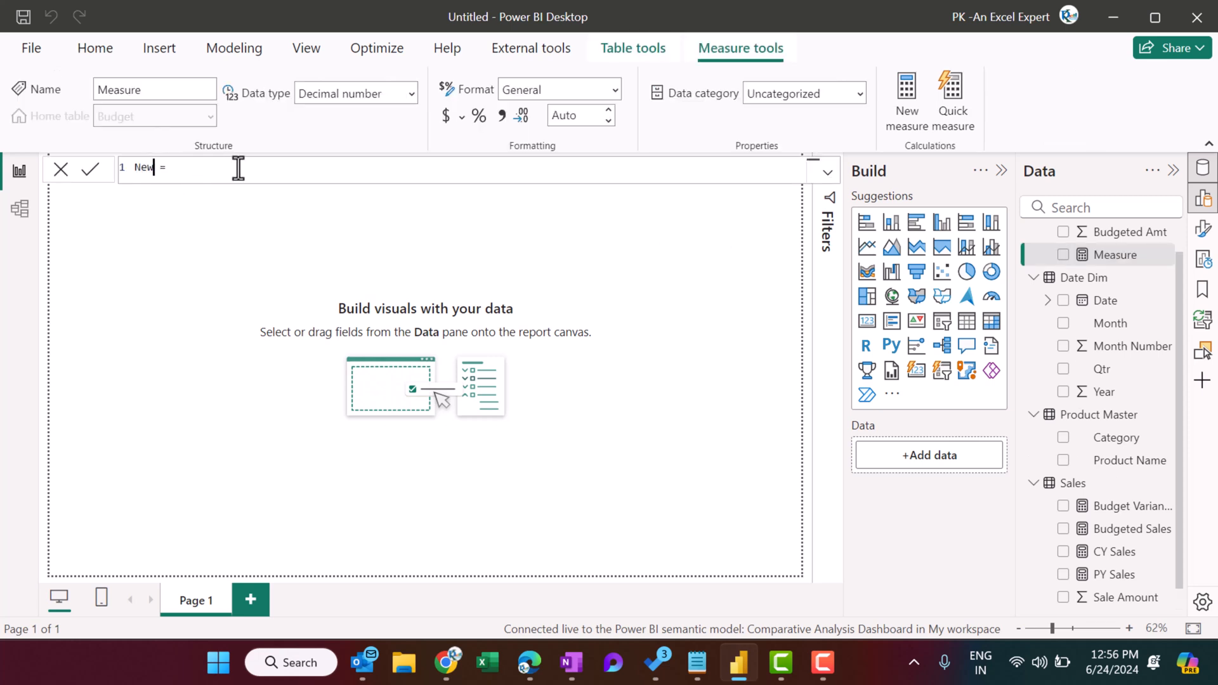
type("Sales Amount")
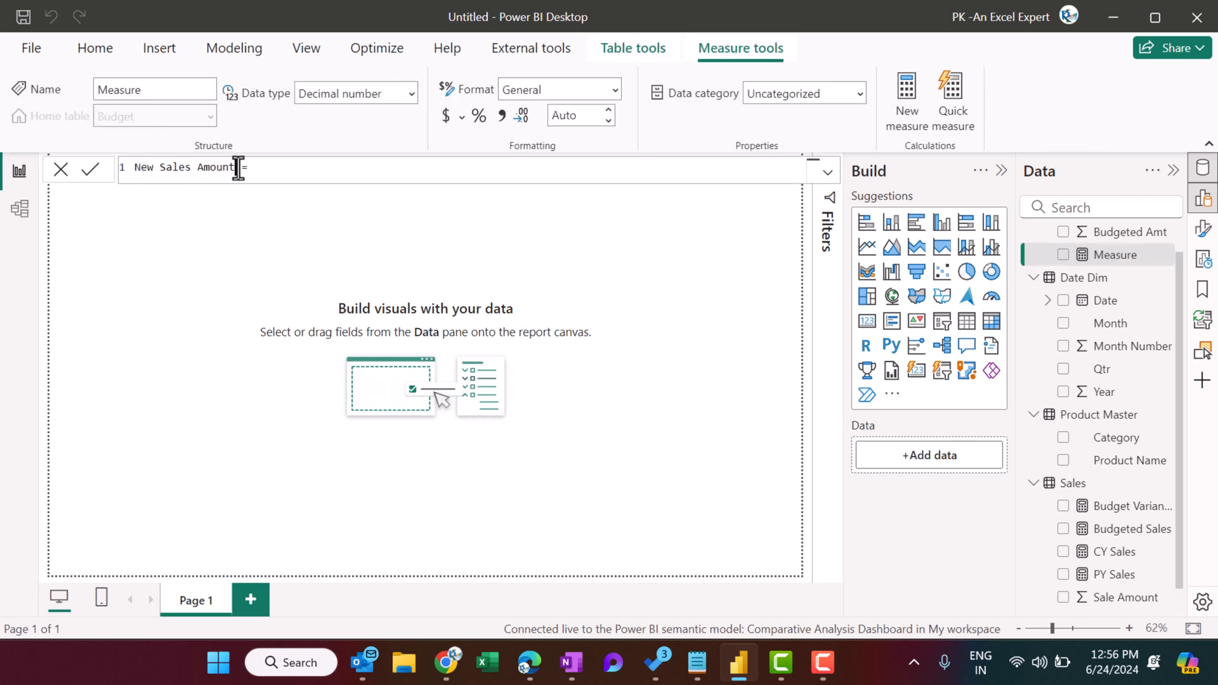
type("= s")
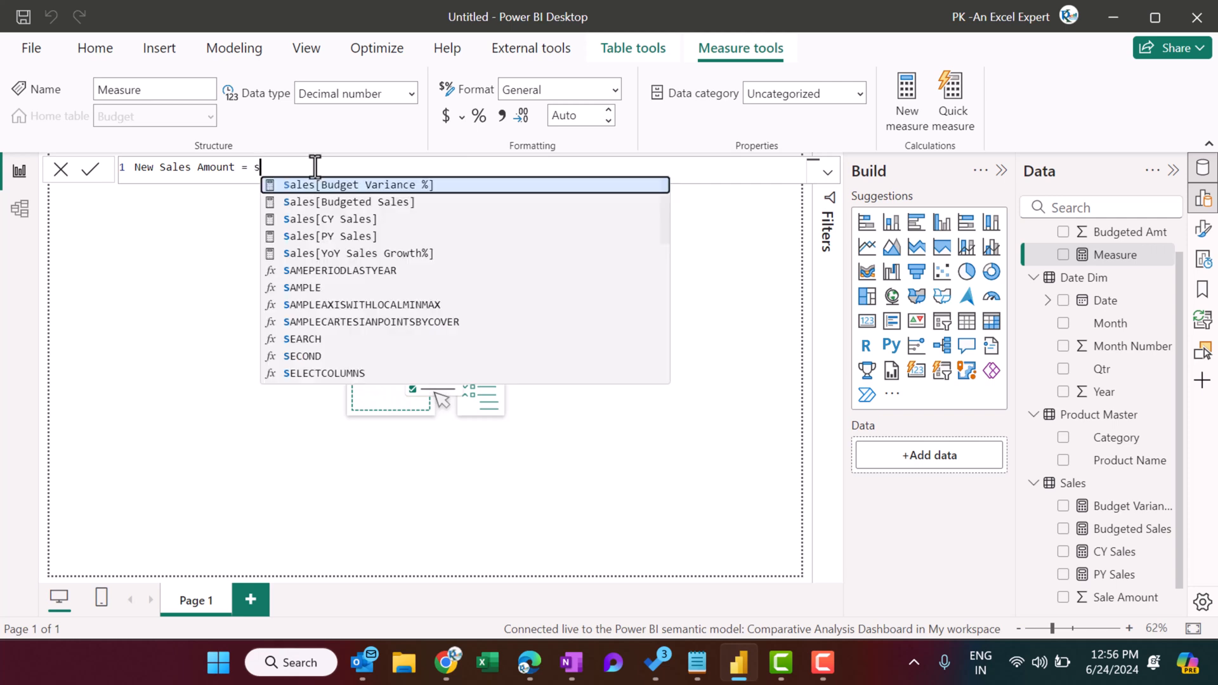
type("UM(")
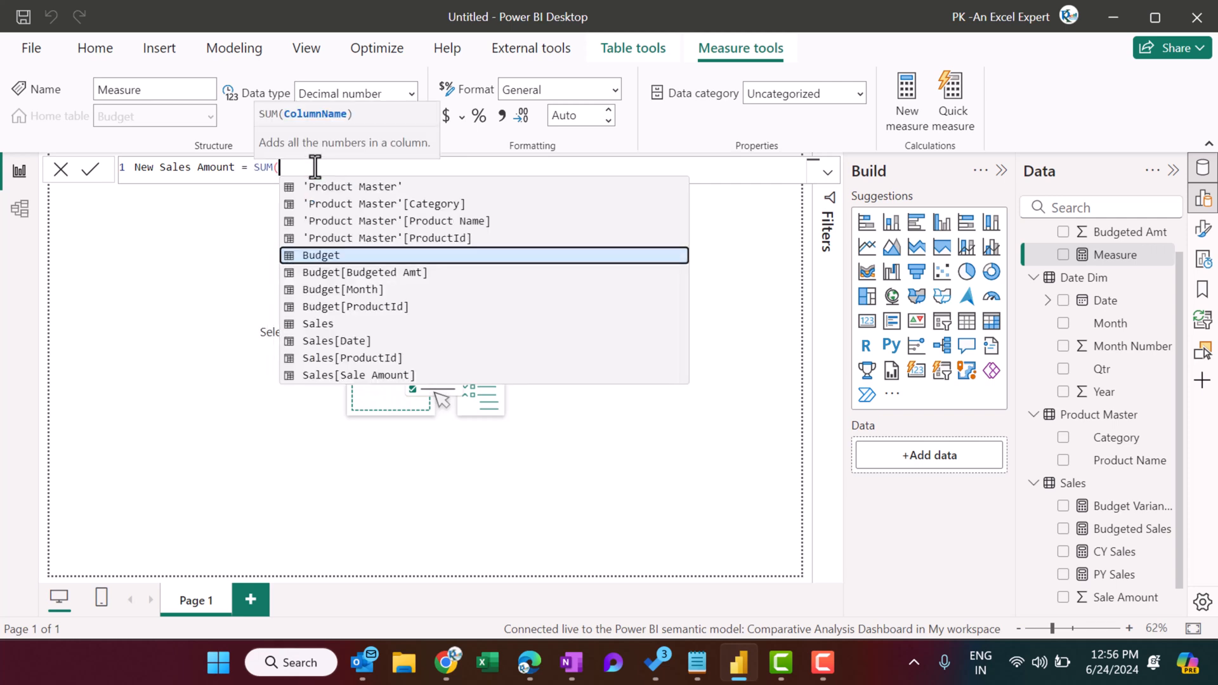
type("sal")
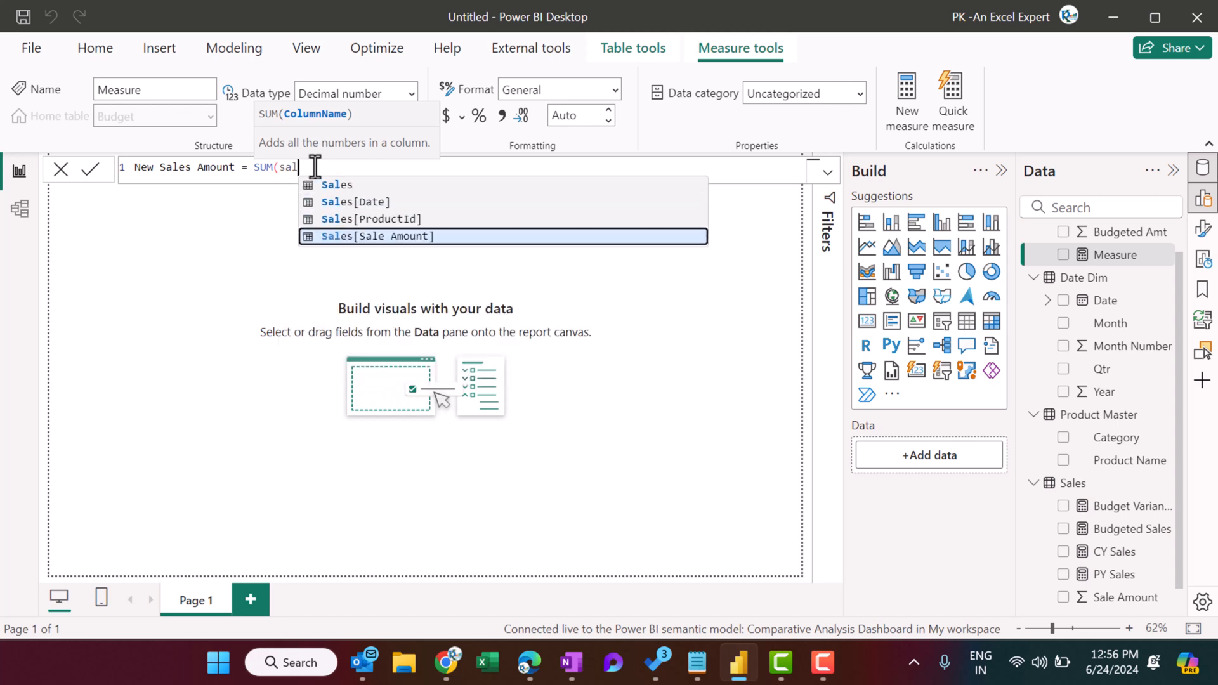
left_click(376, 235)
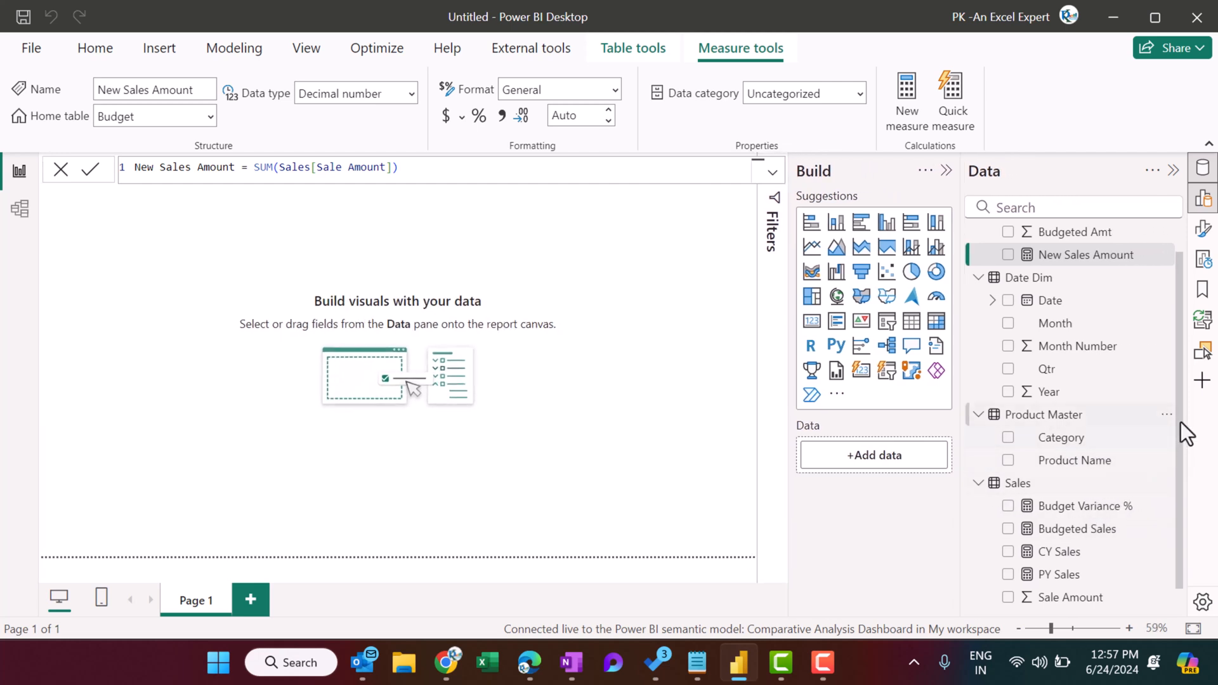
mouse_move(569, 240)
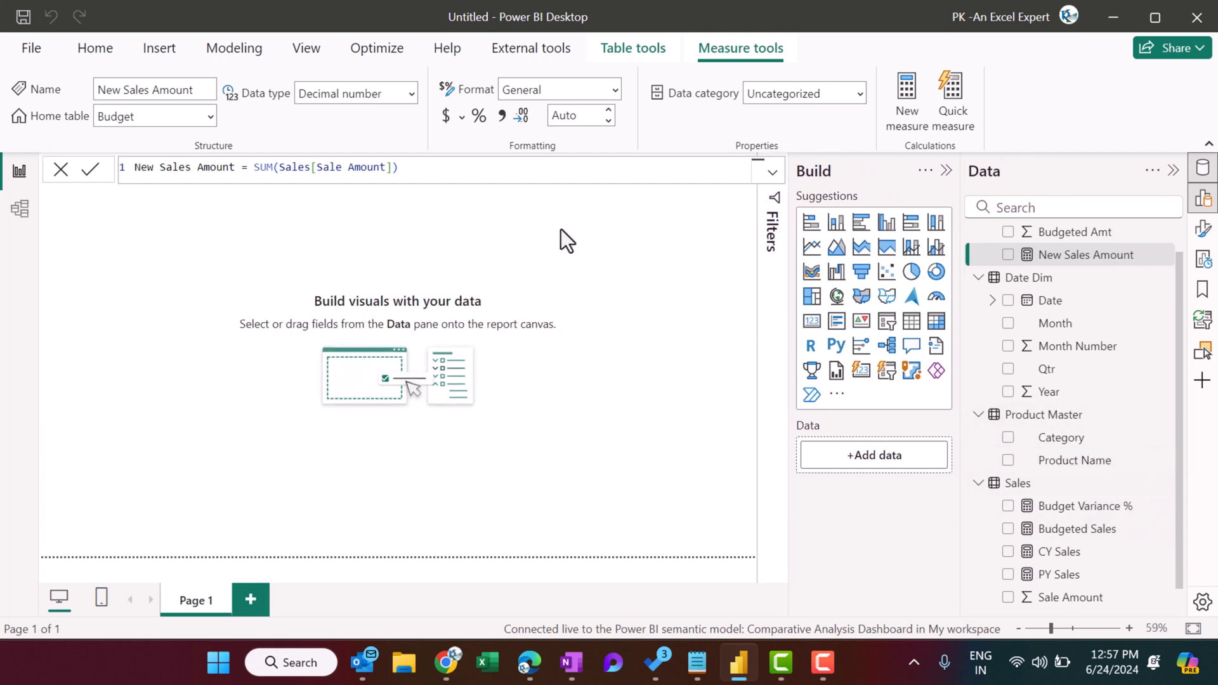
mouse_move(691, 289)
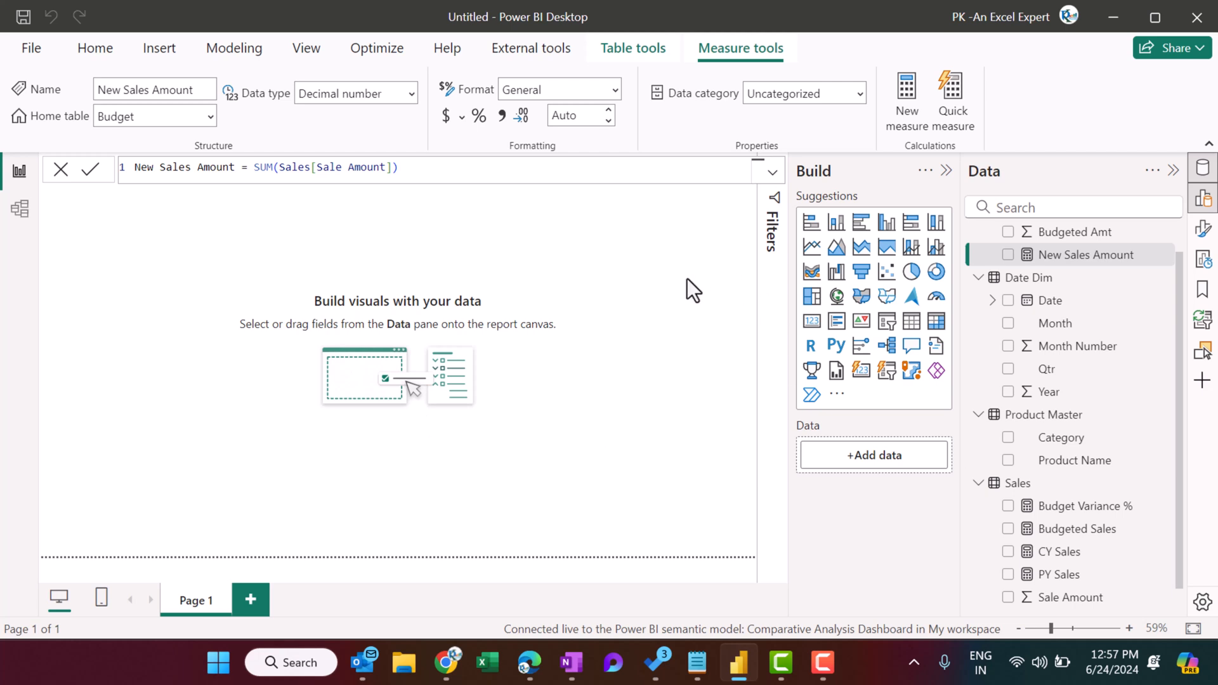
mouse_move(1188, 437)
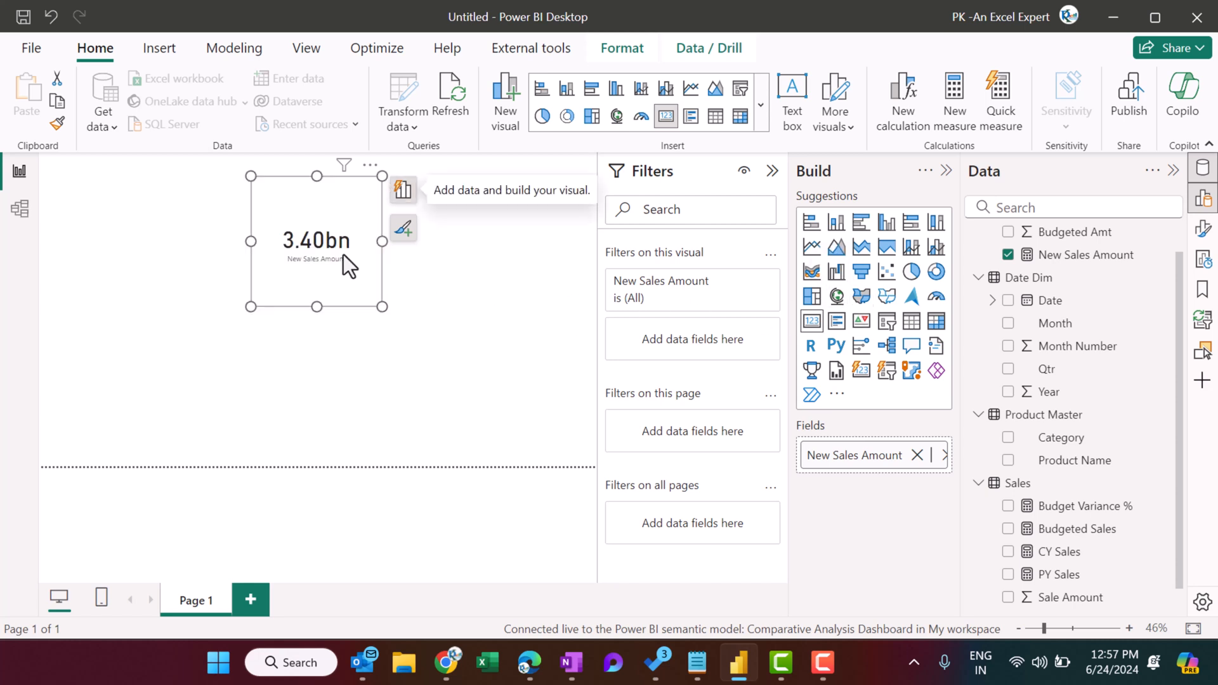
mouse_move(309, 277)
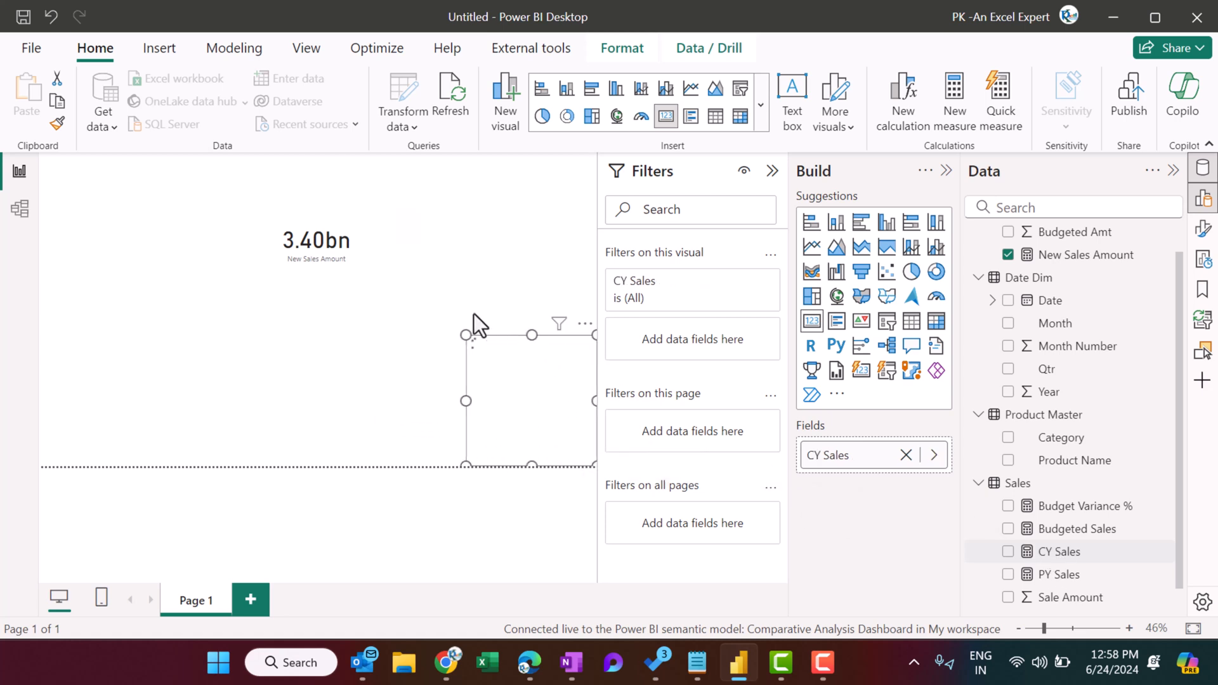
Show CY Sales in the second card visual beside the New Sales Amount card
left_click(1009, 552)
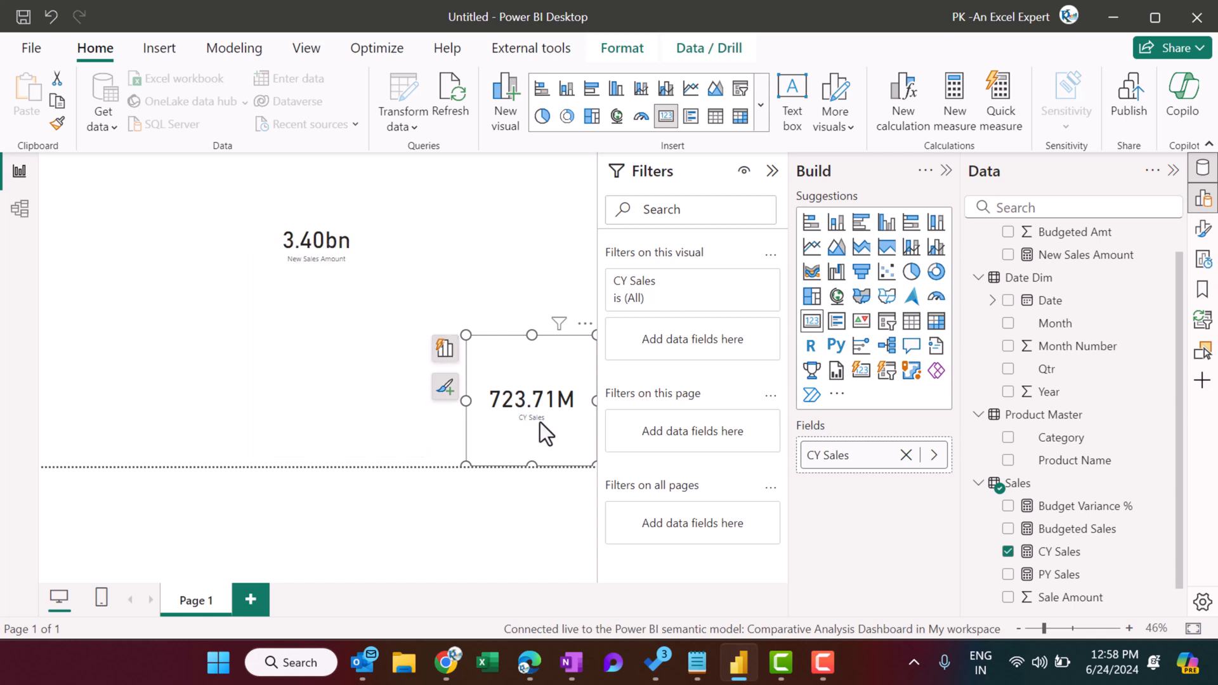
mouse_move(475, 231)
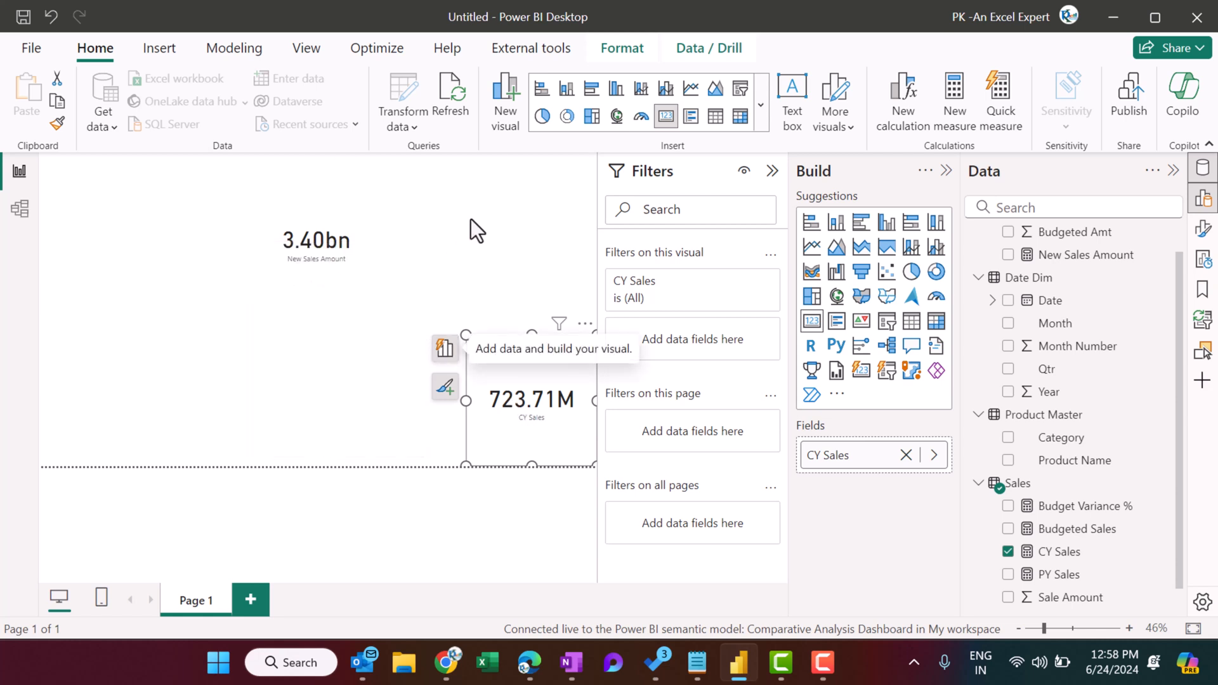